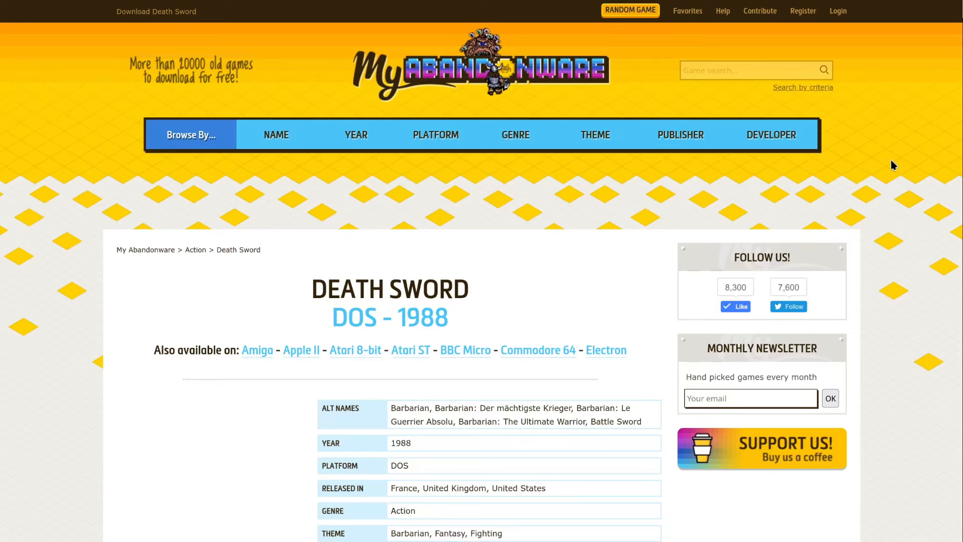
{"action": "mouse_move", "coordinate": [609, 262]}
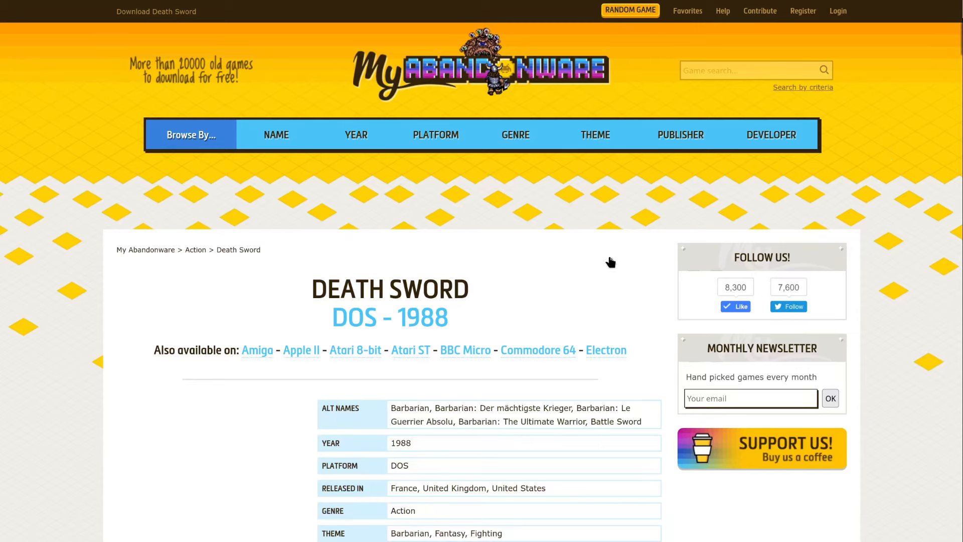
Scroll the Death Sword page down to the details table with publisher, developer and perspectives
{"action": "scroll", "scroll_direction": "down", "scroll_amount": 3}
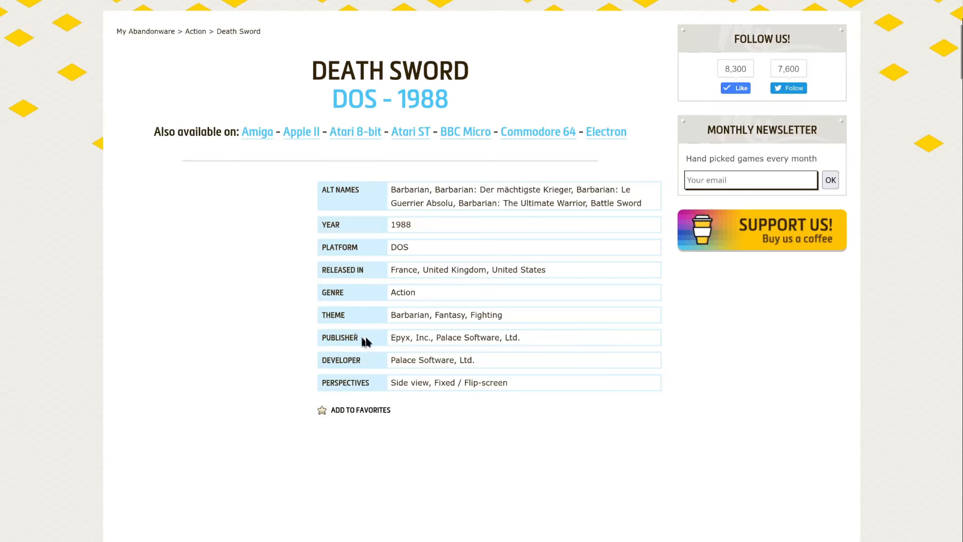
{"action": "mouse_move", "coordinate": [601, 340]}
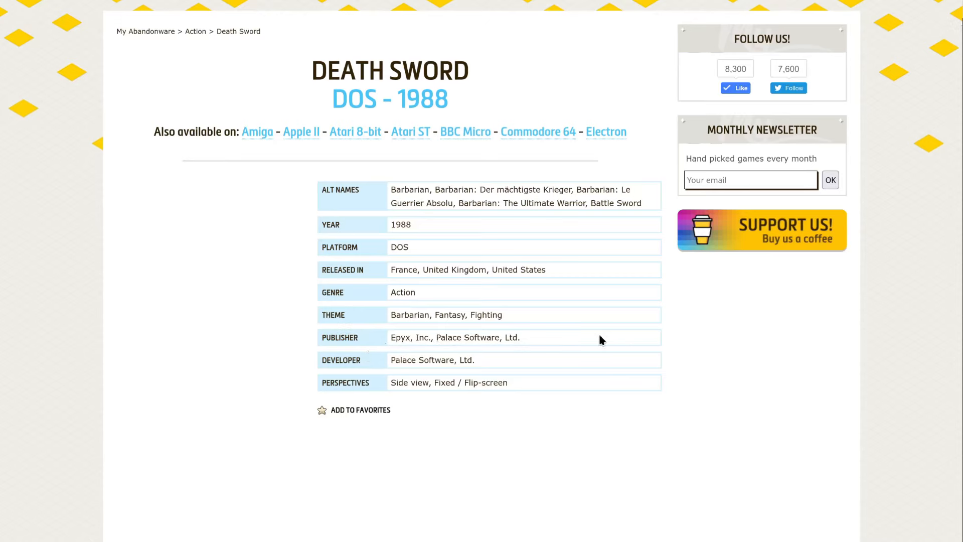
Read the description, then view the Amiga screenshots in the captures gallery and return to the DOS set
{"action": "scroll", "scroll_direction": "down", "scroll_amount": 3}
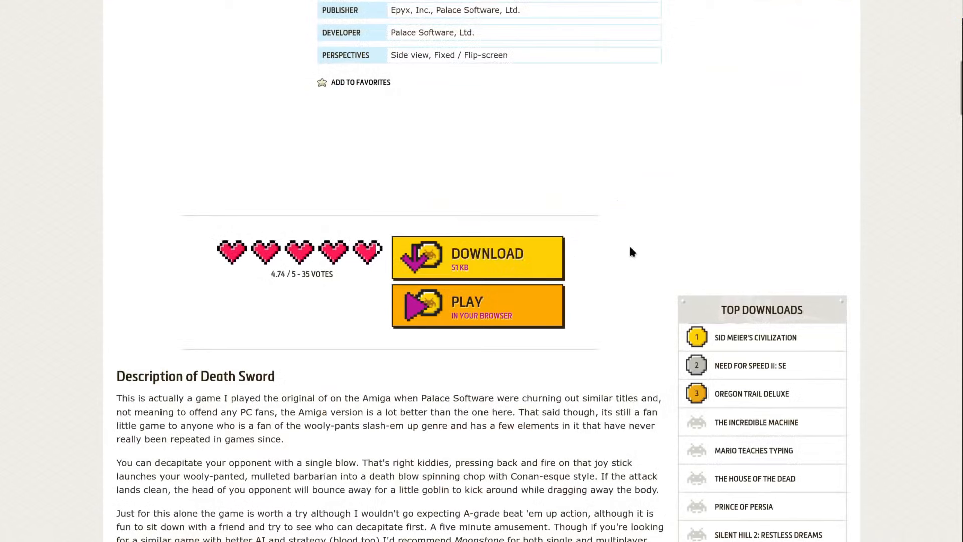
{"action": "scroll", "scroll_direction": "down", "scroll_amount": 3}
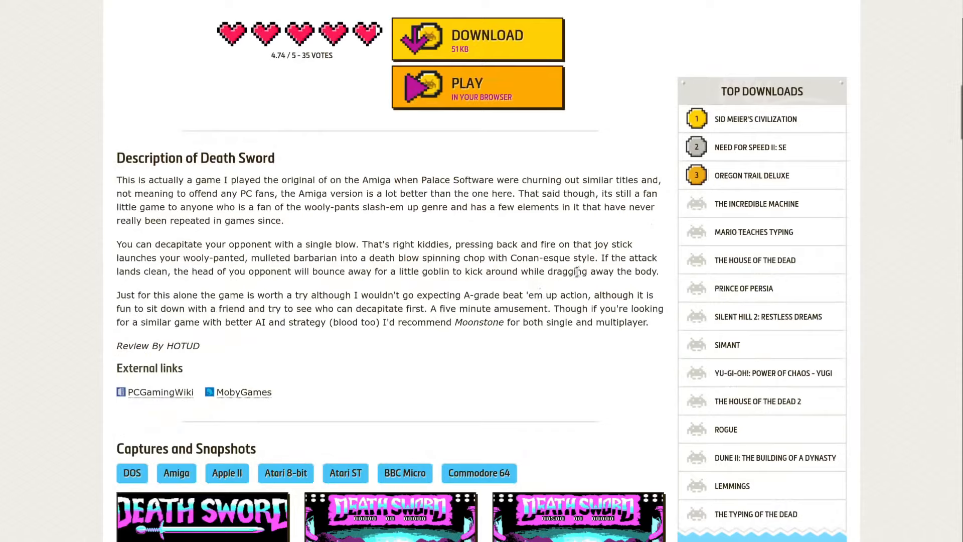
{"action": "scroll", "scroll_direction": "down", "scroll_amount": 3}
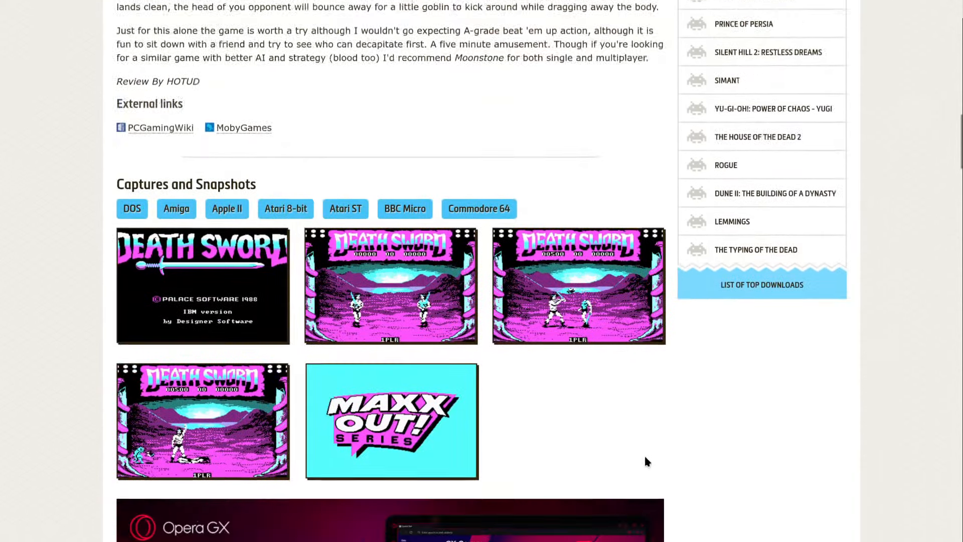
{"action": "scroll", "scroll_direction": "down", "scroll_amount": 3}
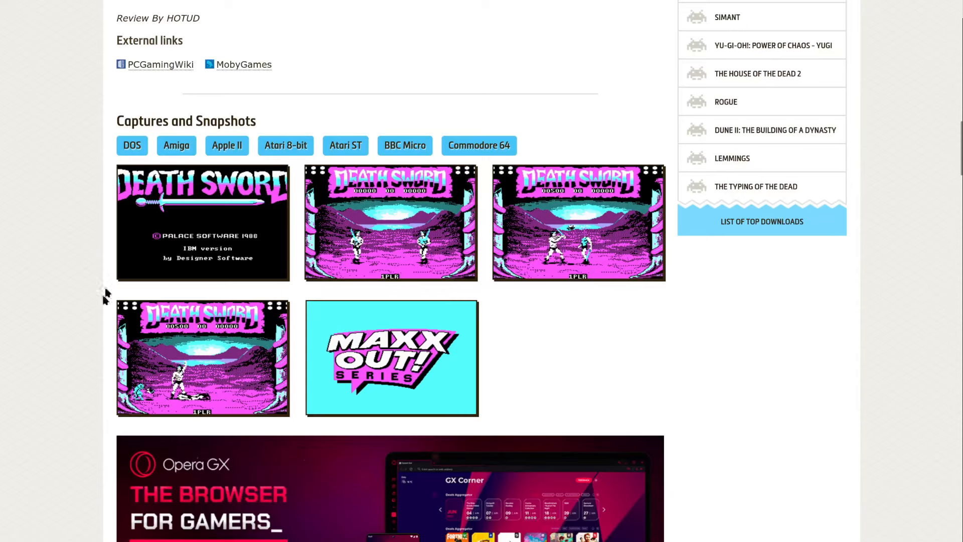
{"action": "mouse_move", "coordinate": [388, 315]}
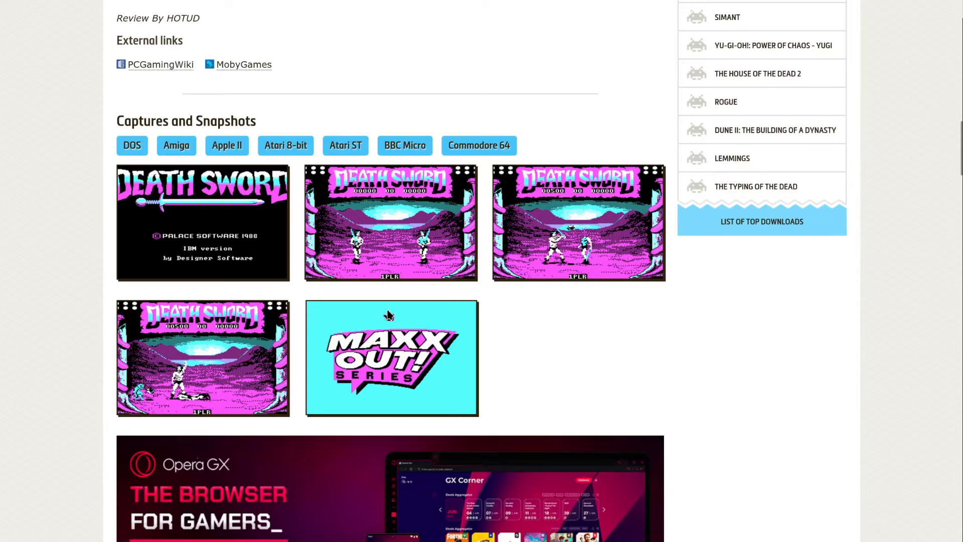
{"action": "left_click", "coordinate": [177, 146]}
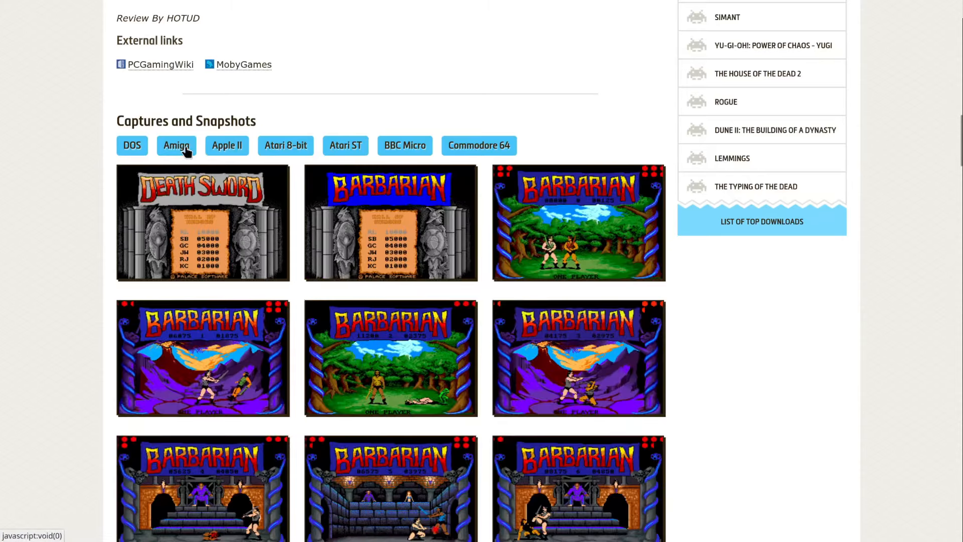
{"action": "scroll", "scroll_direction": "down", "scroll_amount": 3}
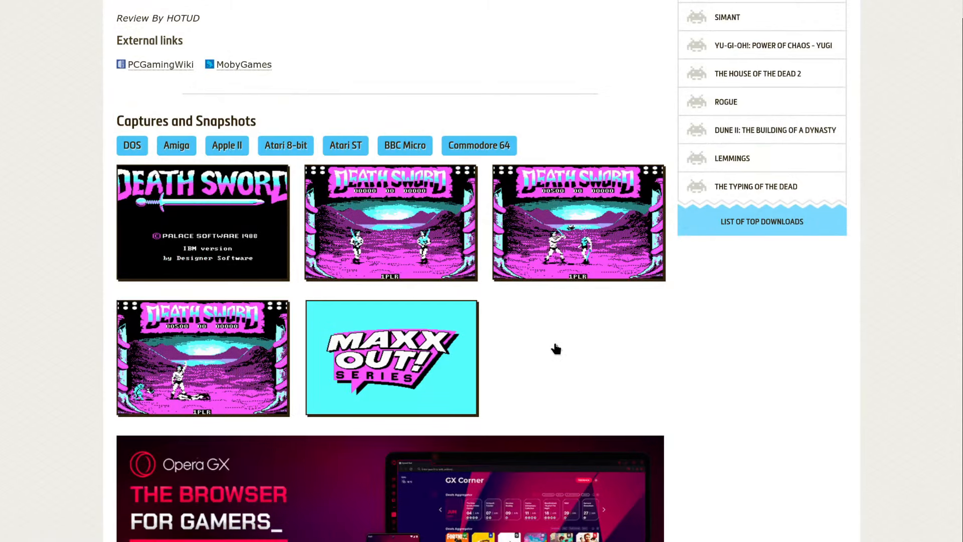
Scroll through the user comments down to the Write a comment form
{"action": "scroll", "scroll_direction": "down", "scroll_amount": 3}
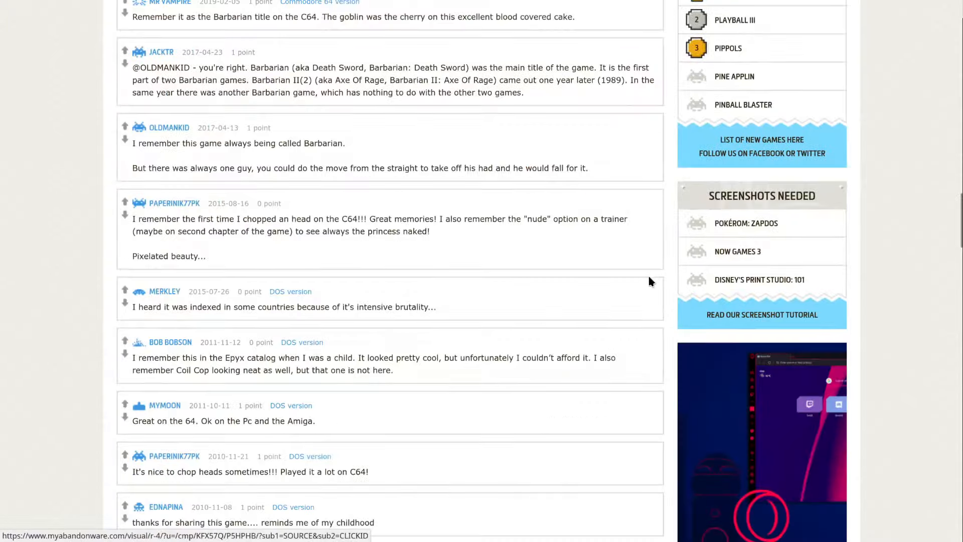
{"action": "scroll", "scroll_direction": "down", "scroll_amount": 3}
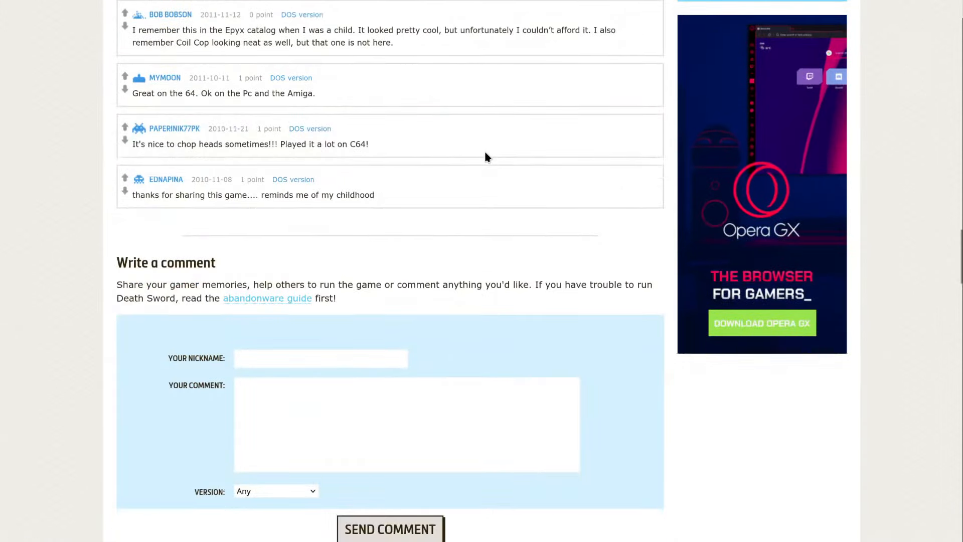
{"action": "mouse_move", "coordinate": [566, 182]}
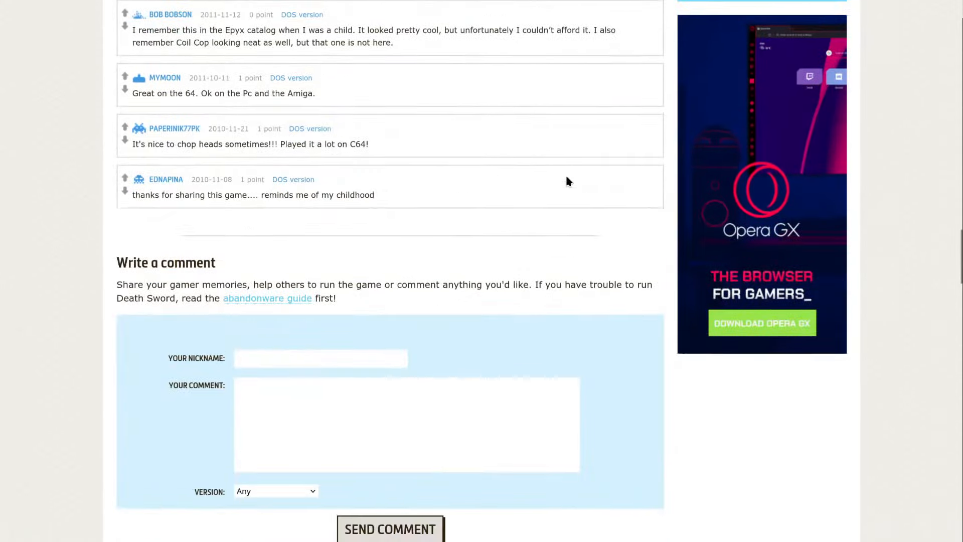
Scroll to the Download Death Sword section showing the DOS versions, Quader's Release and the 2 MB manual
{"action": "scroll", "scroll_direction": "down", "scroll_amount": 3}
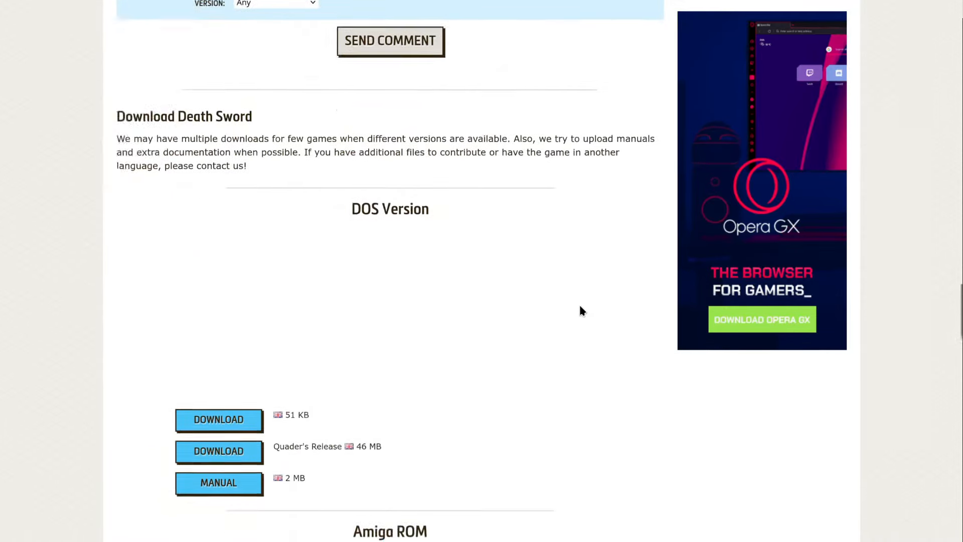
{"action": "scroll", "scroll_direction": "down", "scroll_amount": 3}
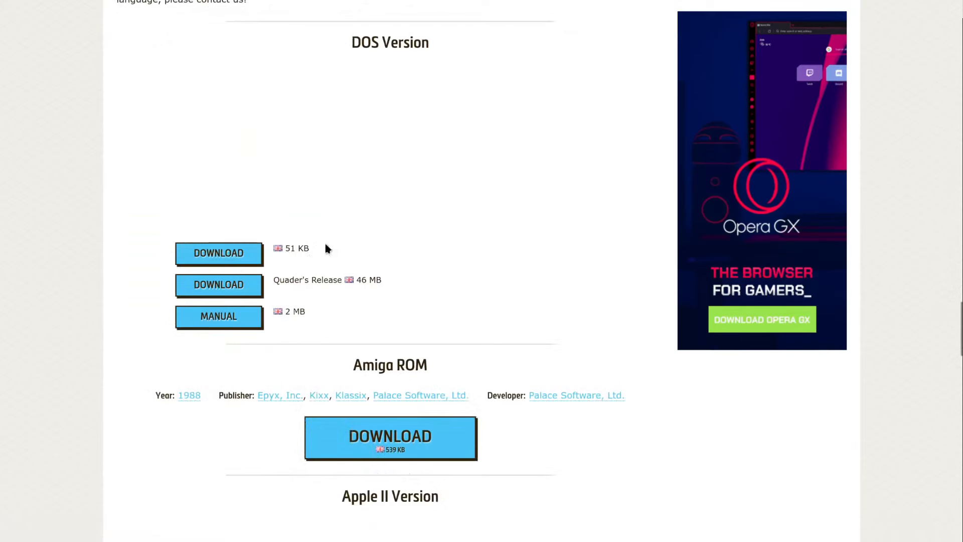
{"action": "mouse_move", "coordinate": [359, 265]}
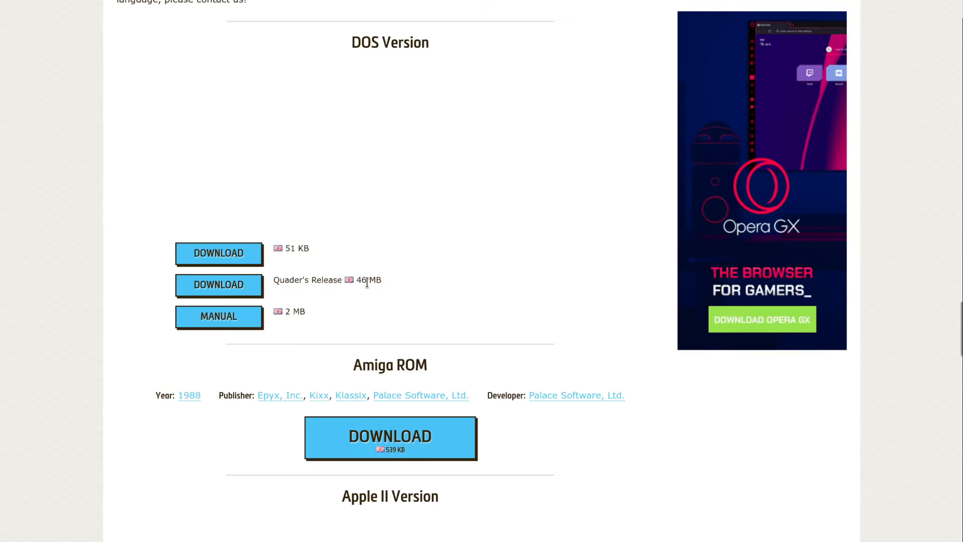
{"action": "mouse_move", "coordinate": [445, 257]}
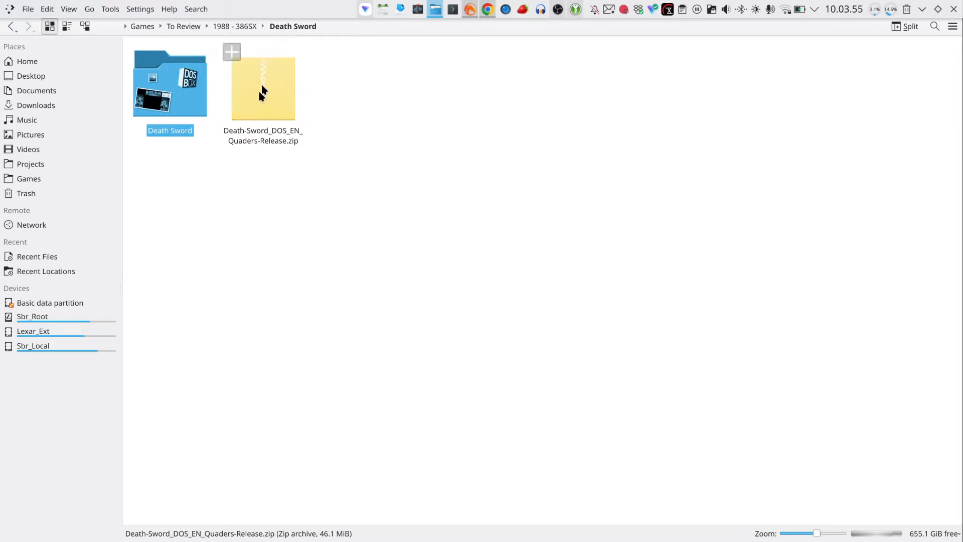
Enter the Death Sword folder and inspect dosbox-x.conf, the mapper file and the dosbox_overlay.jpg image
{"action": "double_click", "coordinate": [171, 84]}
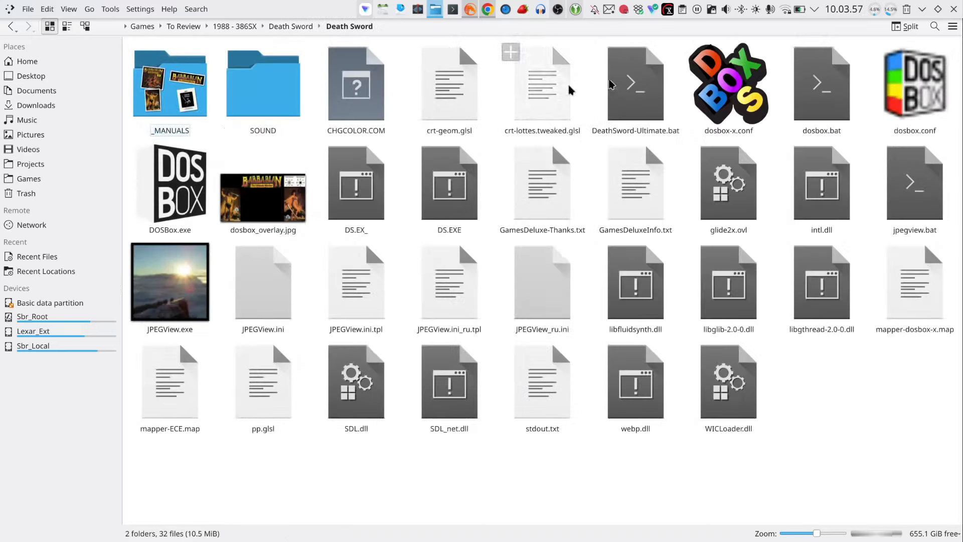
{"action": "left_click", "coordinate": [729, 85]}
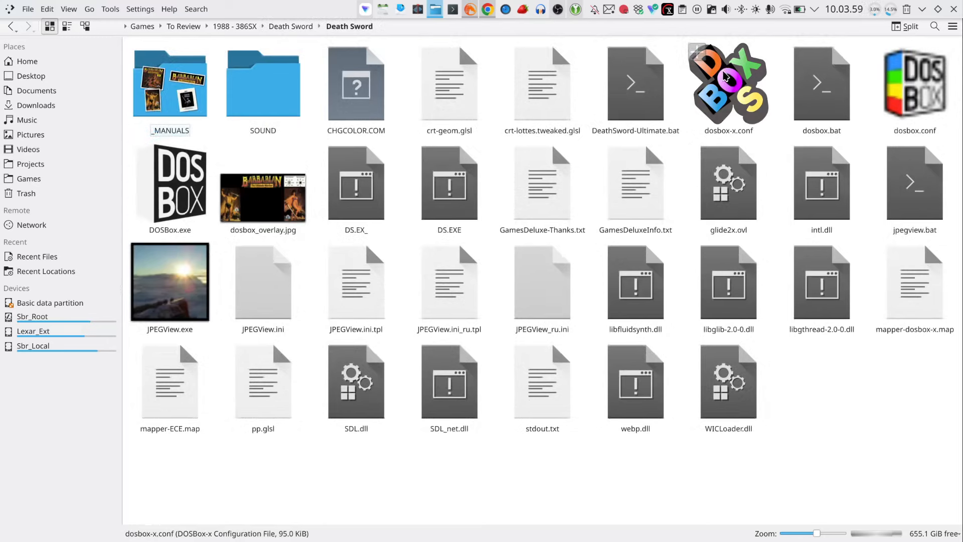
{"action": "left_click", "coordinate": [915, 282]}
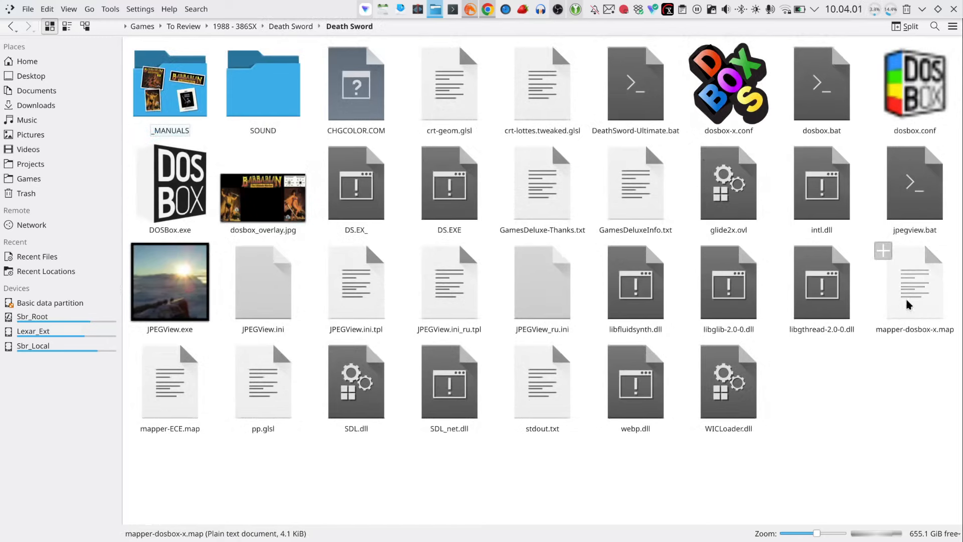
{"action": "left_click", "coordinate": [262, 194]}
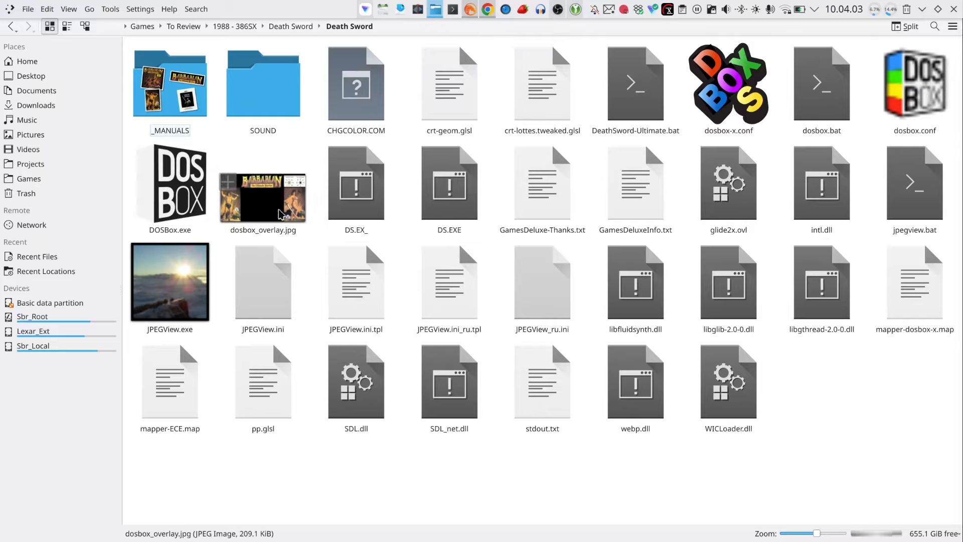
{"action": "double_click", "coordinate": [262, 196]}
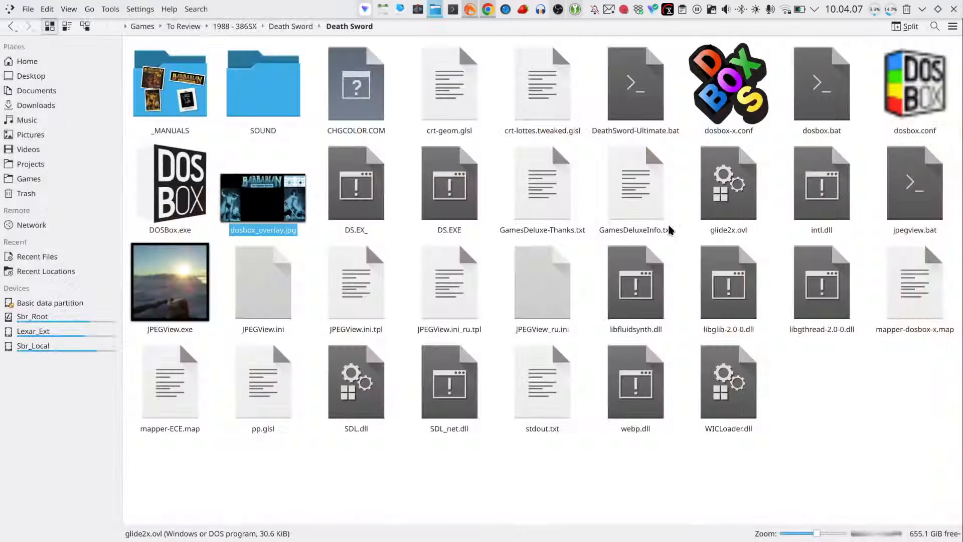
Enter the _MANUALS folder and open Death Sword Manual.pdf
{"action": "left_click", "coordinate": [171, 84]}
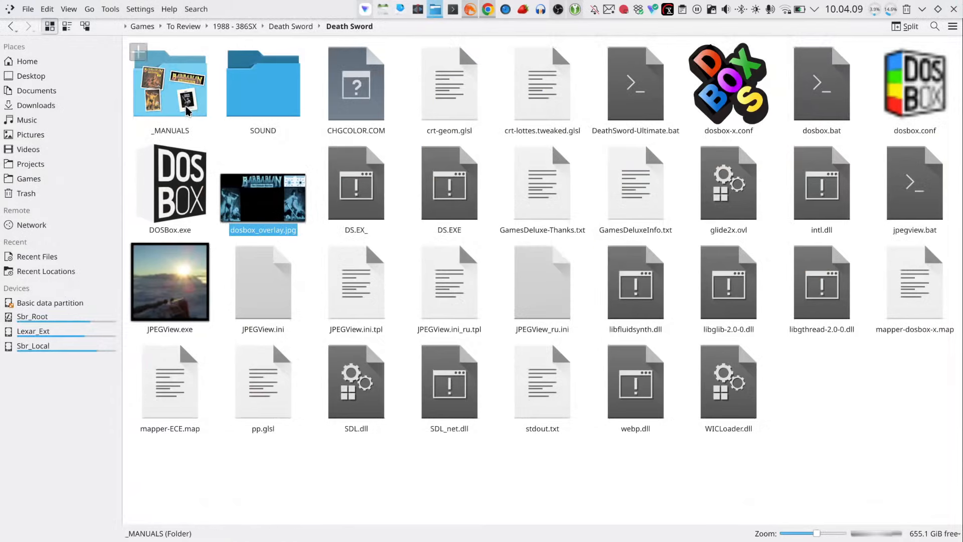
{"action": "double_click", "coordinate": [169, 84]}
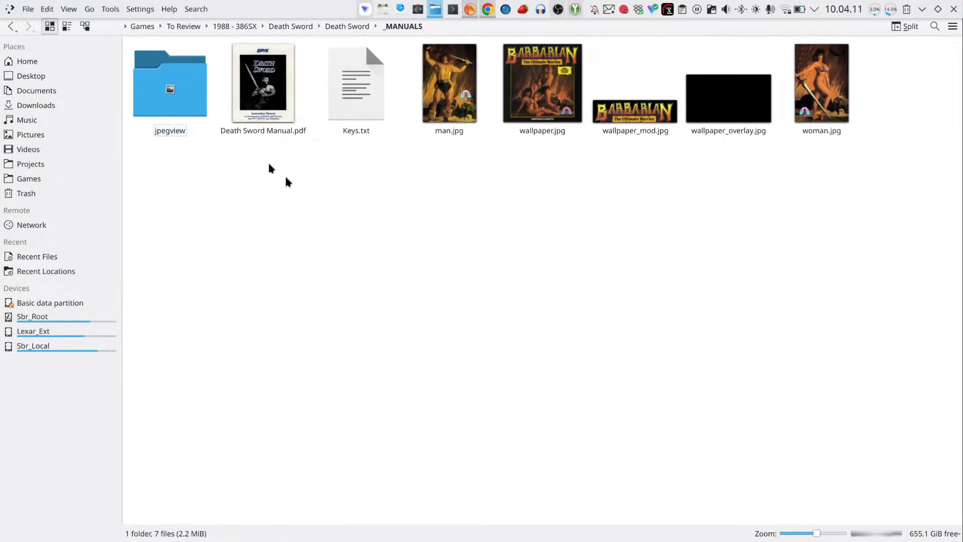
{"action": "double_click", "coordinate": [263, 83]}
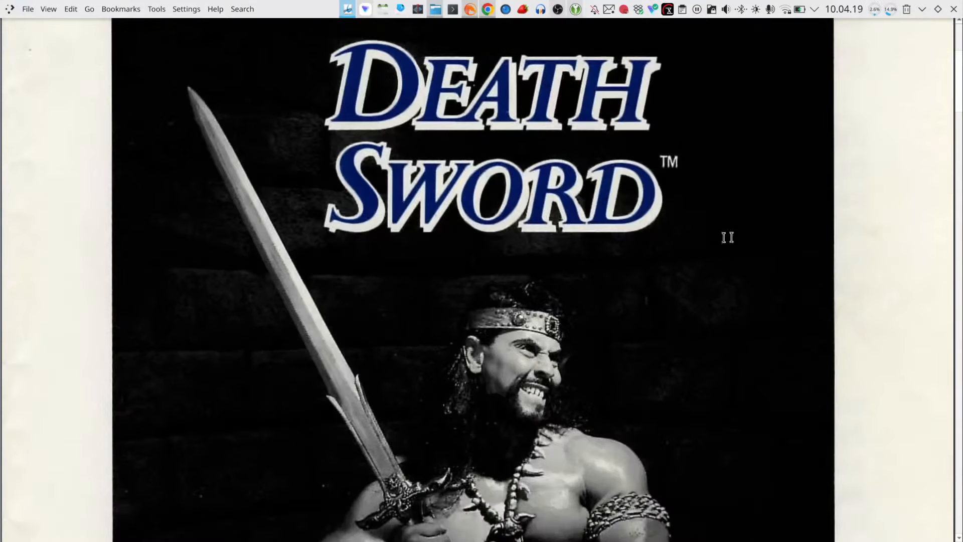
Read through the manual's introduction, loading, joystick and battle pages to the Epyx ad
{"action": "scroll", "scroll_direction": "down", "scroll_amount": 3}
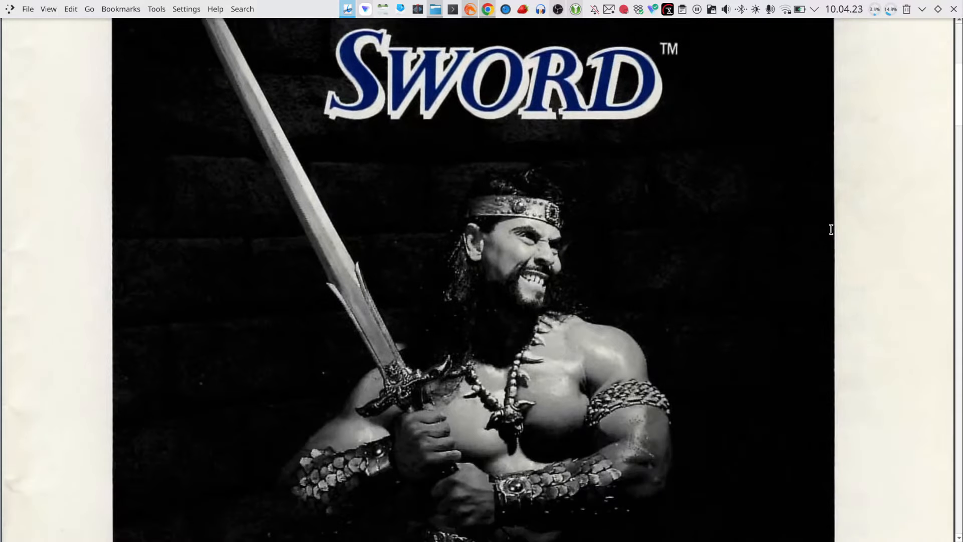
{"action": "scroll", "scroll_direction": "down", "scroll_amount": 3}
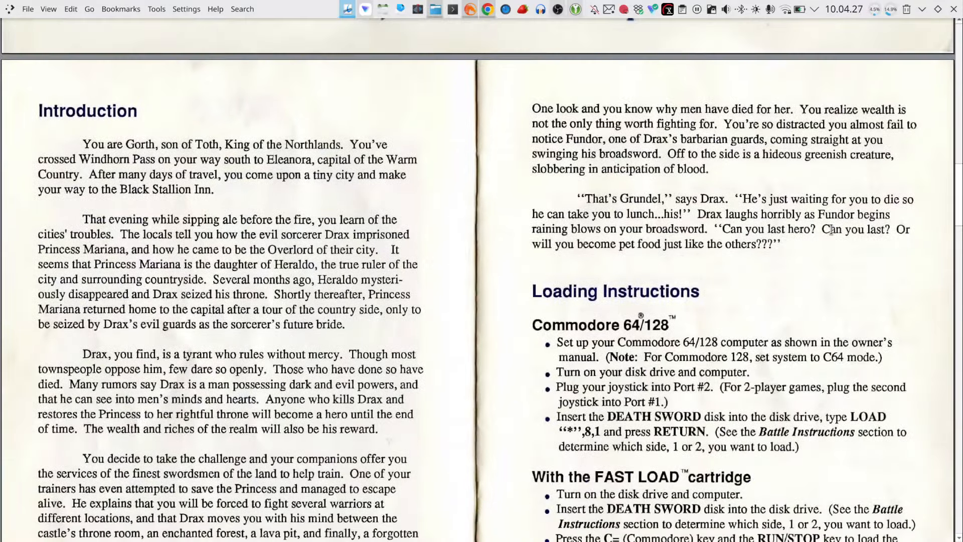
{"action": "scroll", "scroll_direction": "down", "scroll_amount": 3}
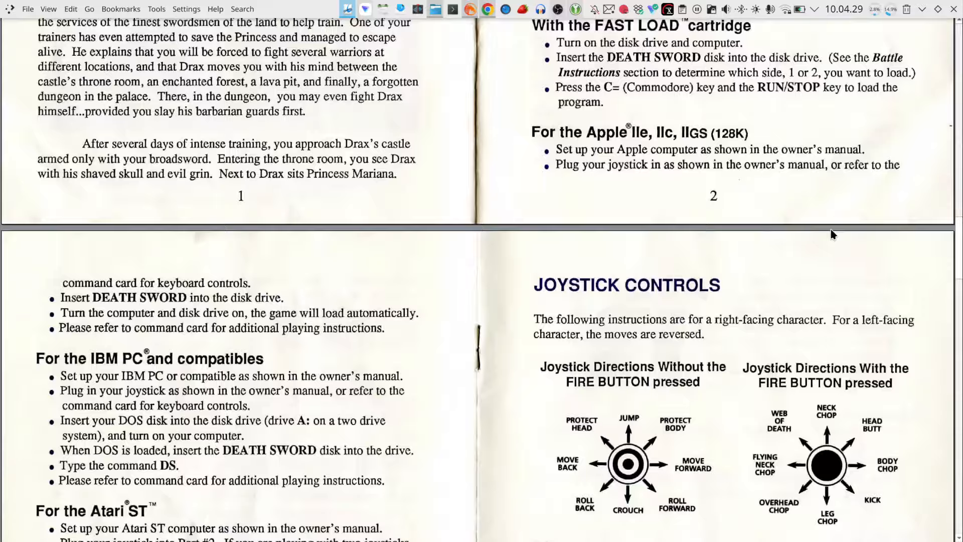
{"action": "scroll", "scroll_direction": "down", "scroll_amount": 3}
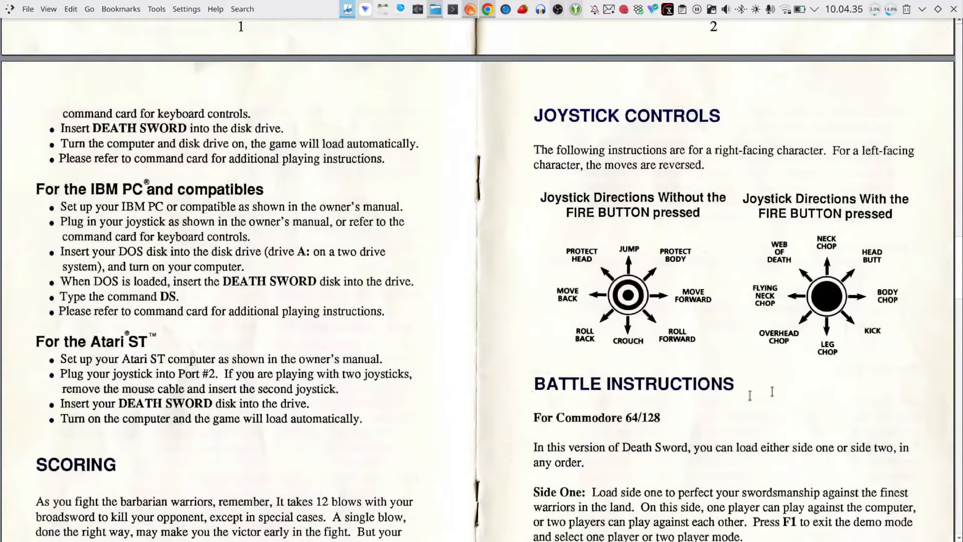
{"action": "scroll", "scroll_direction": "down", "scroll_amount": 3}
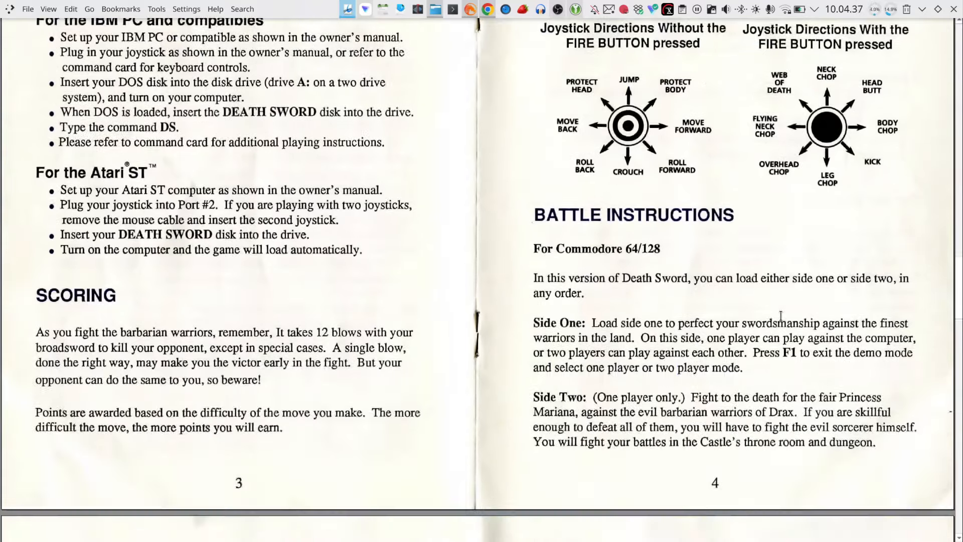
{"action": "scroll", "scroll_direction": "down", "scroll_amount": 3}
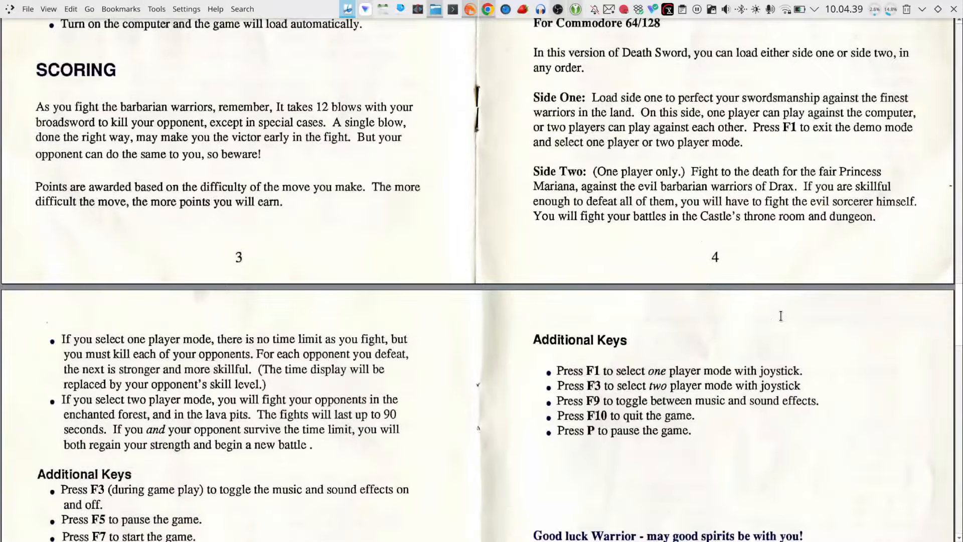
{"action": "scroll", "scroll_direction": "down", "scroll_amount": 3}
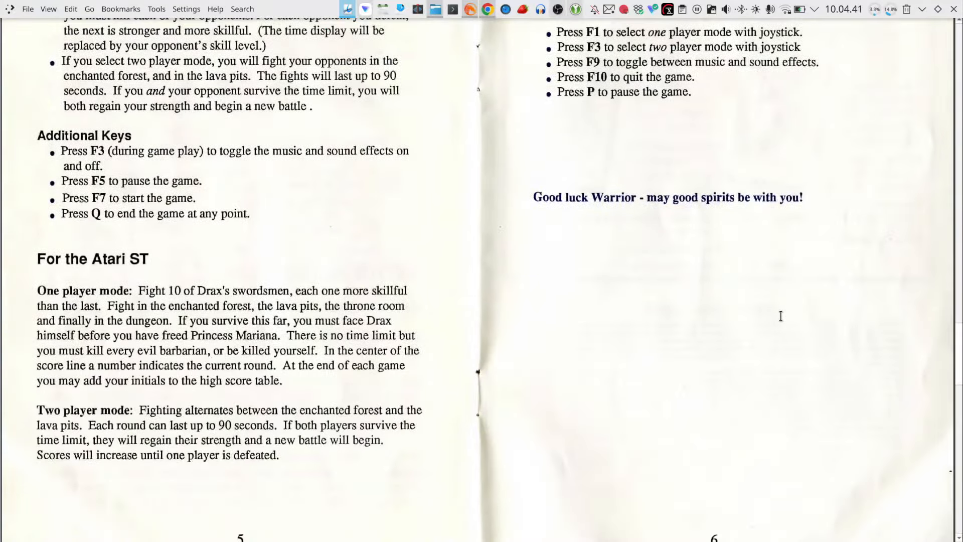
{"action": "scroll", "scroll_direction": "down", "scroll_amount": 3}
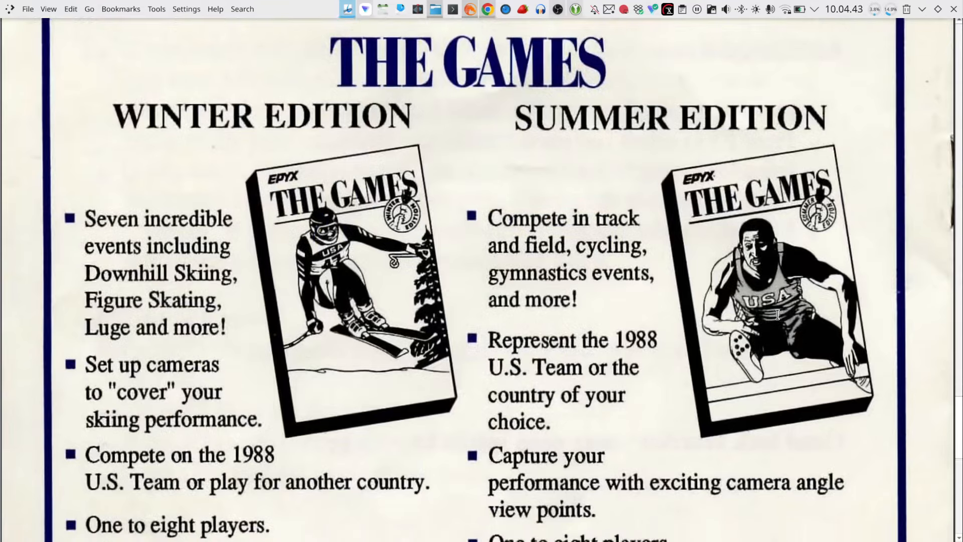
{"action": "mouse_move", "coordinate": [304, 198]}
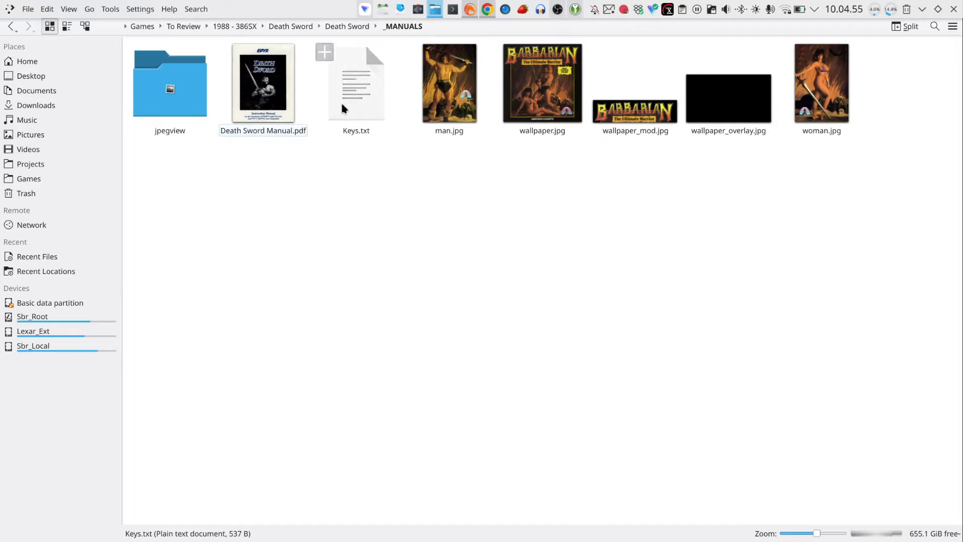
Open Keys.txt in Kate to read the demo start, movement keys and shift-key attacks
{"action": "double_click", "coordinate": [355, 84]}
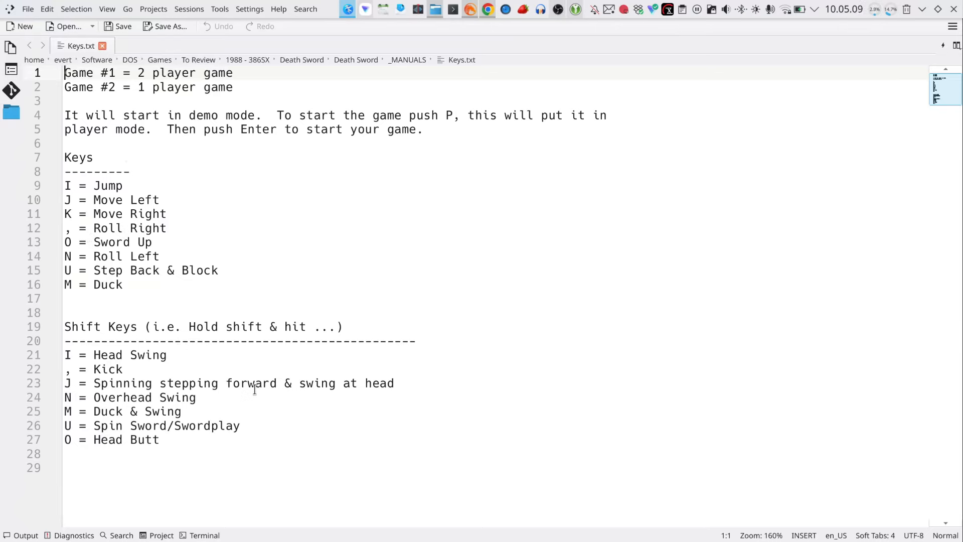
{"action": "left_click", "coordinate": [89, 199]}
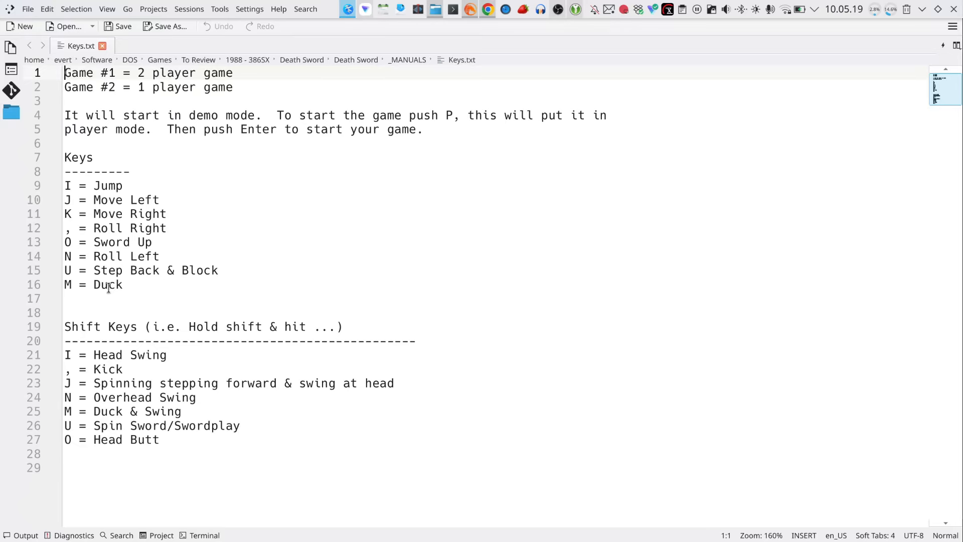
{"action": "mouse_move", "coordinate": [189, 289]}
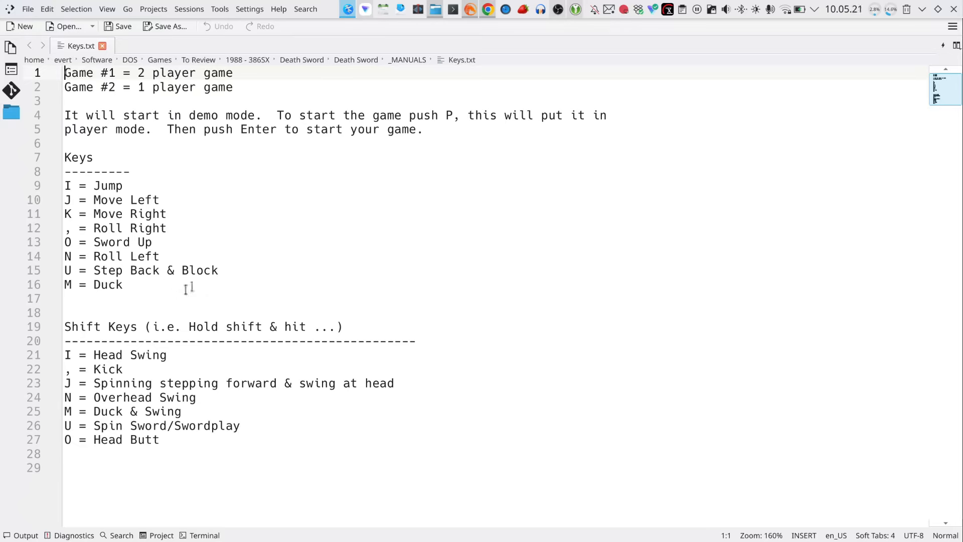
{"action": "mouse_move", "coordinate": [498, 326]}
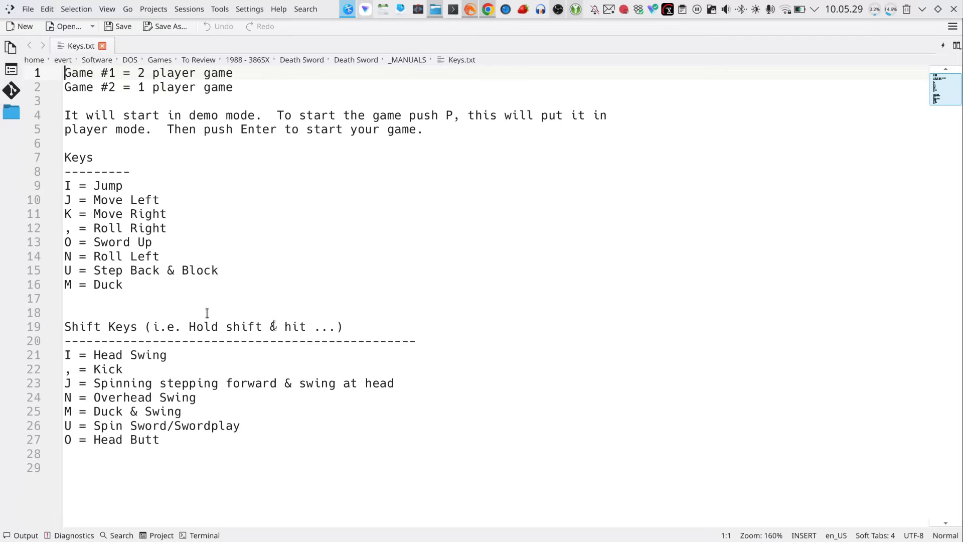
{"action": "mouse_move", "coordinate": [448, 278]}
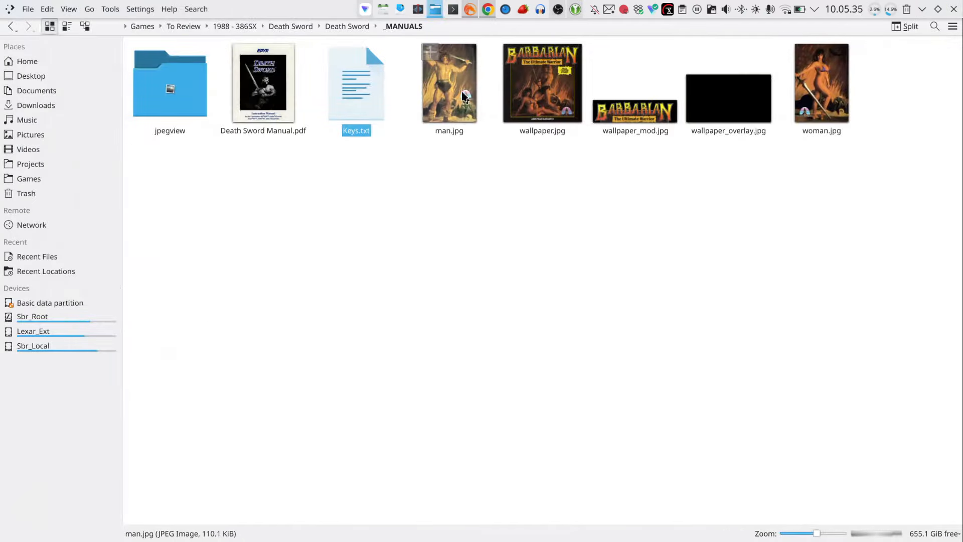
View the man.jpg and woman.jpg Palace Software posters in Gwenview, then open wallpaper.jpg
{"action": "double_click", "coordinate": [450, 84]}
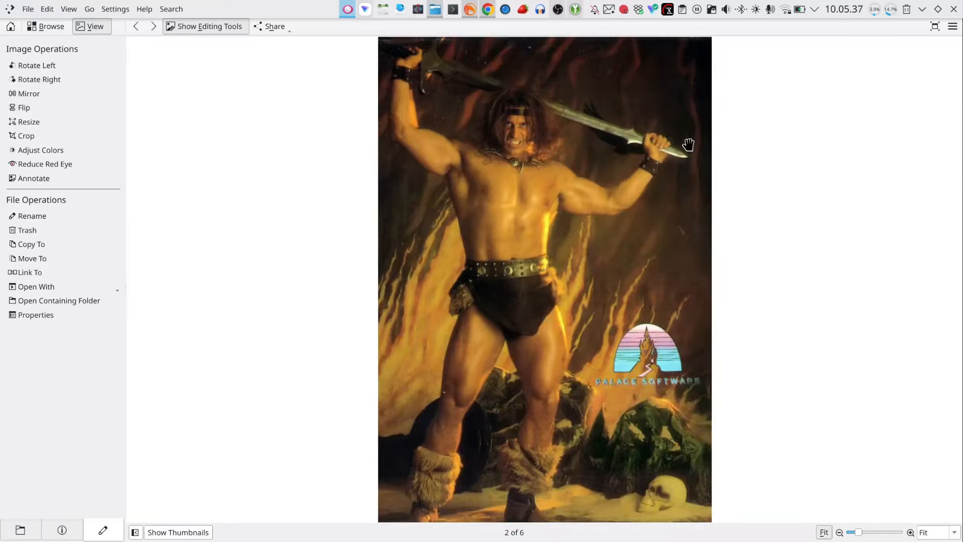
{"action": "mouse_move", "coordinate": [723, 142]}
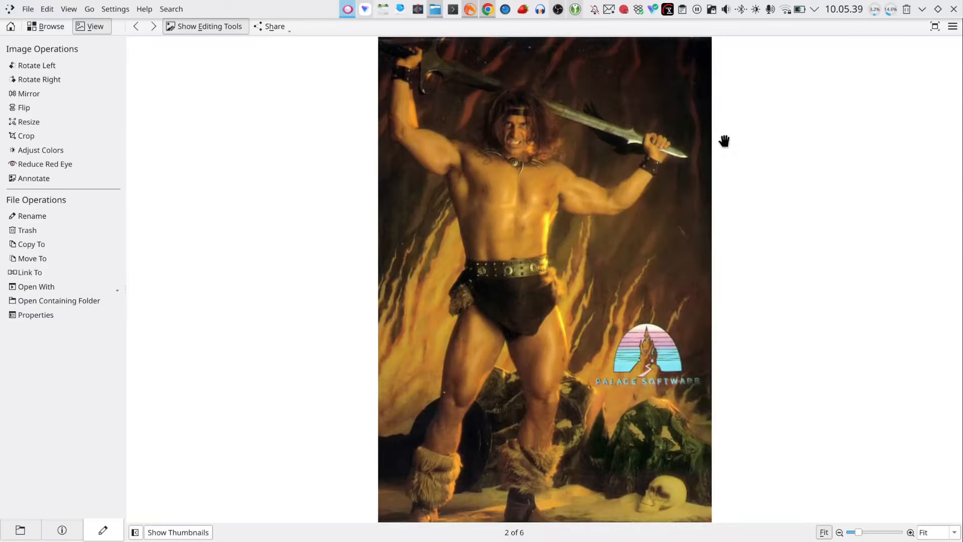
{"action": "mouse_move", "coordinate": [736, 125]}
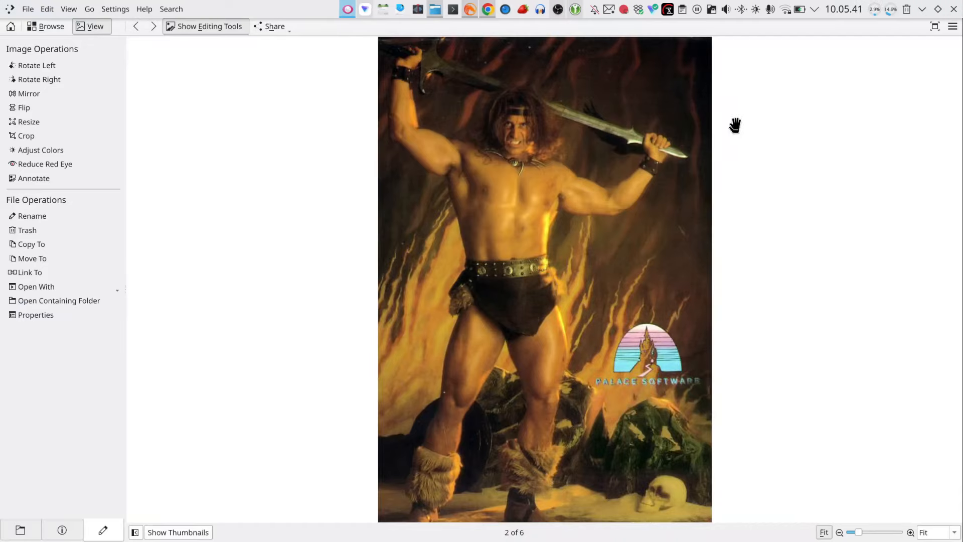
{"action": "left_click", "coordinate": [45, 26]}
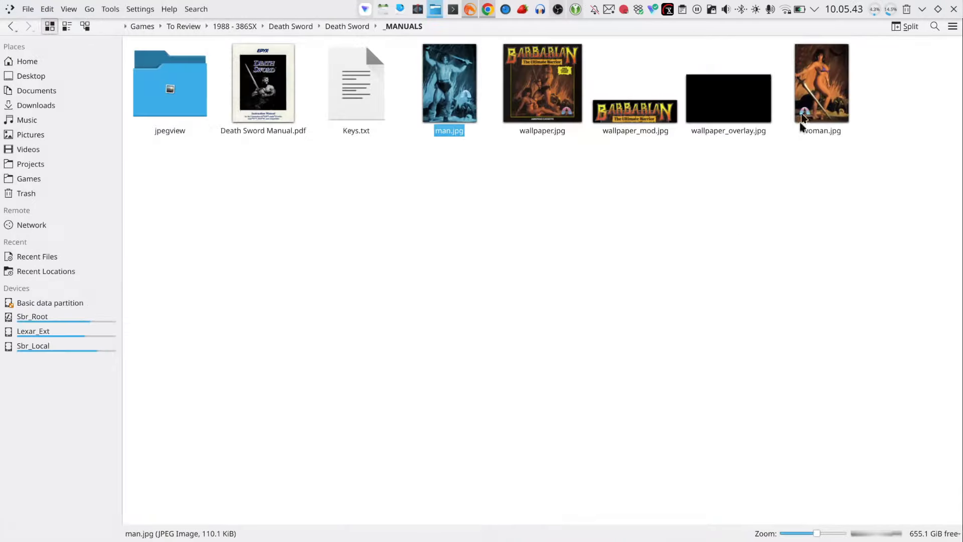
{"action": "double_click", "coordinate": [822, 83]}
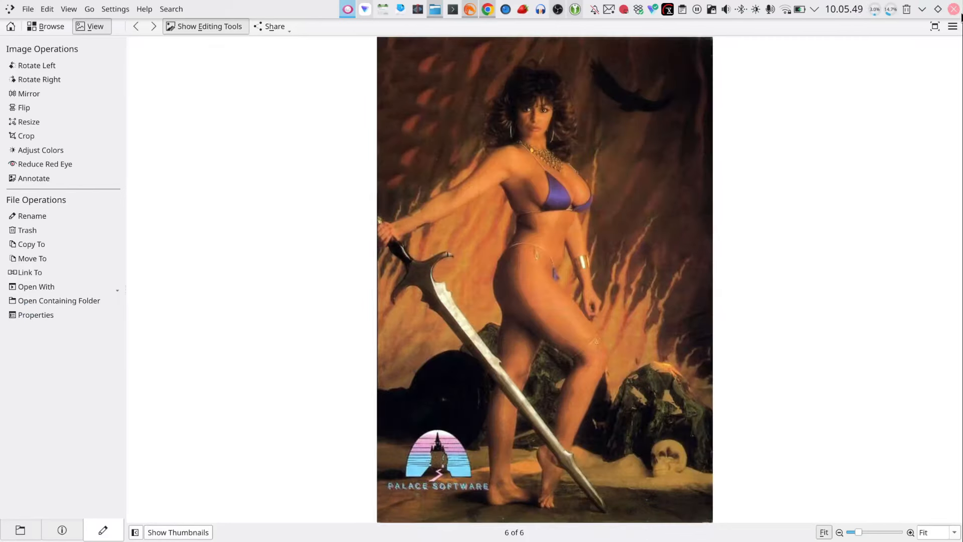
{"action": "left_click", "coordinate": [45, 26]}
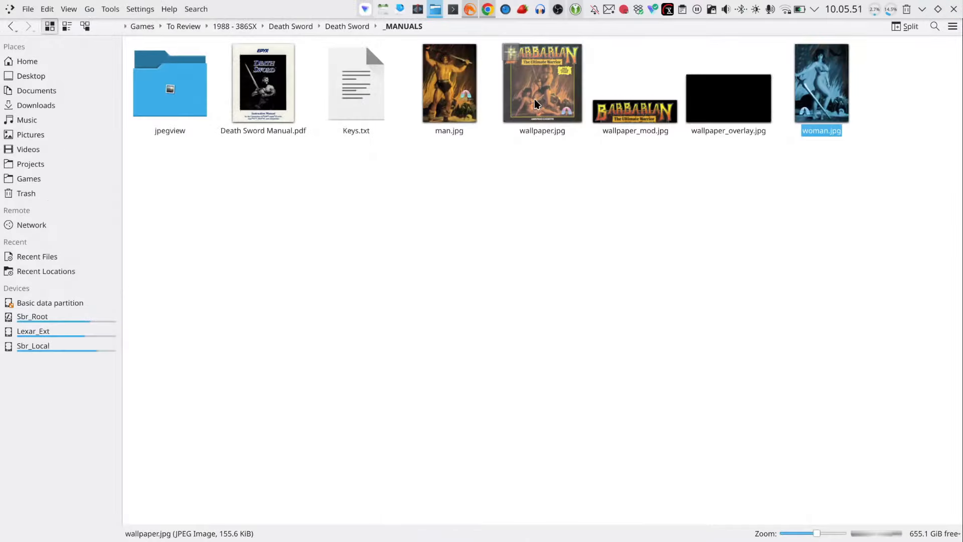
{"action": "double_click", "coordinate": [542, 84]}
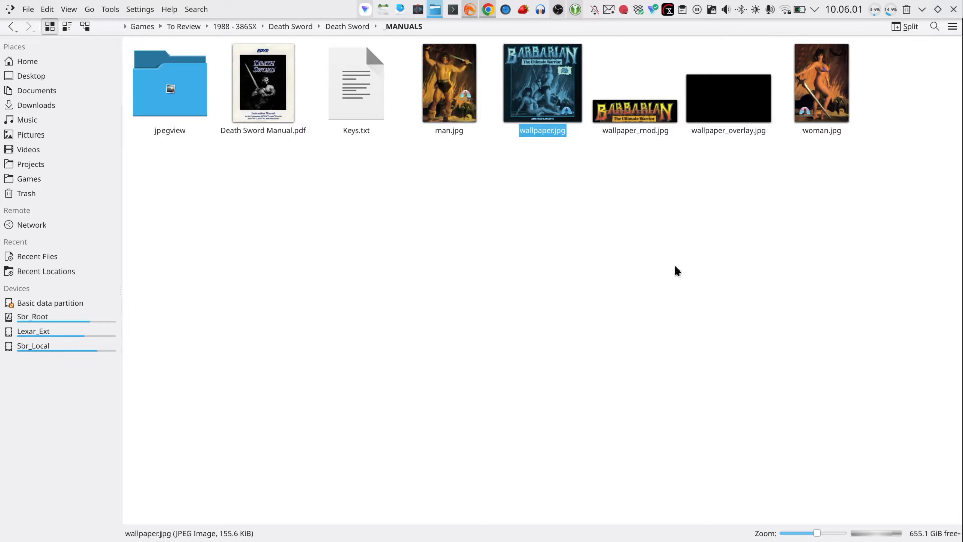
Browse the SOUND folder and return to the Death Sword folder, picking out DeathSword-Ultimate.bat
{"action": "left_click", "coordinate": [346, 26]}
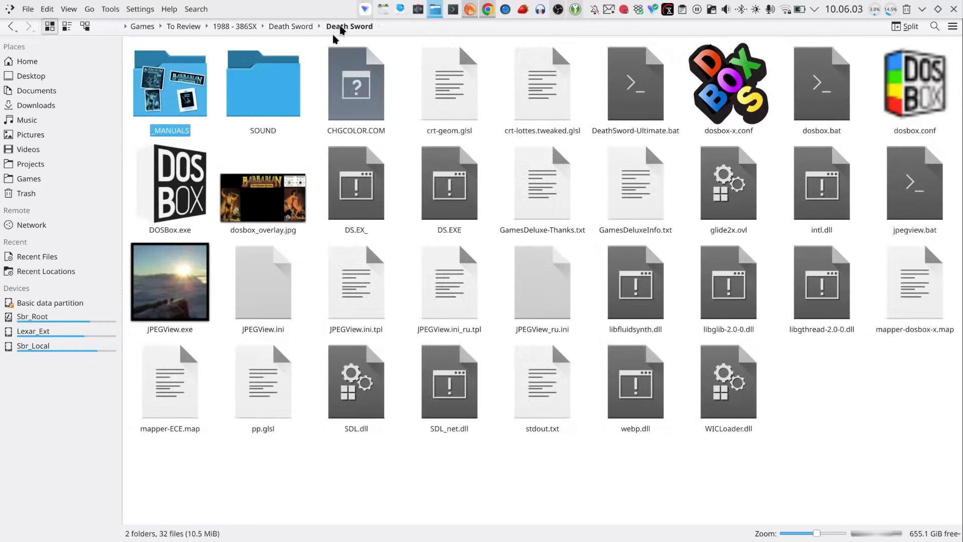
{"action": "double_click", "coordinate": [263, 84]}
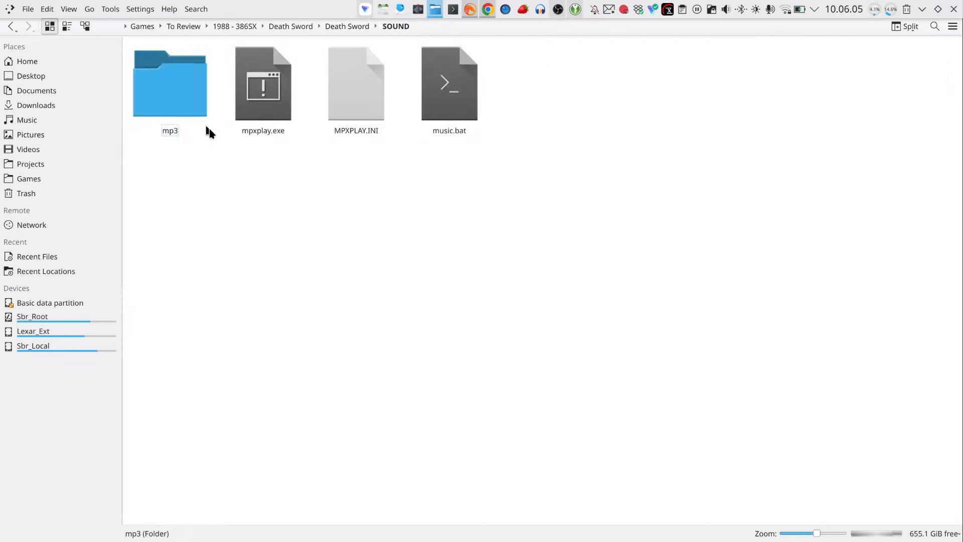
{"action": "double_click", "coordinate": [169, 84]}
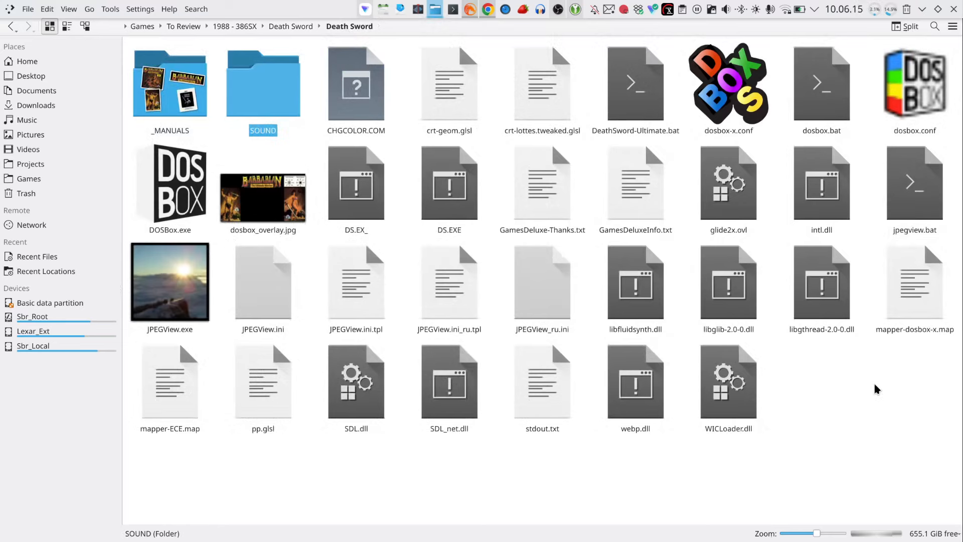
{"action": "right_click", "coordinate": [635, 84]}
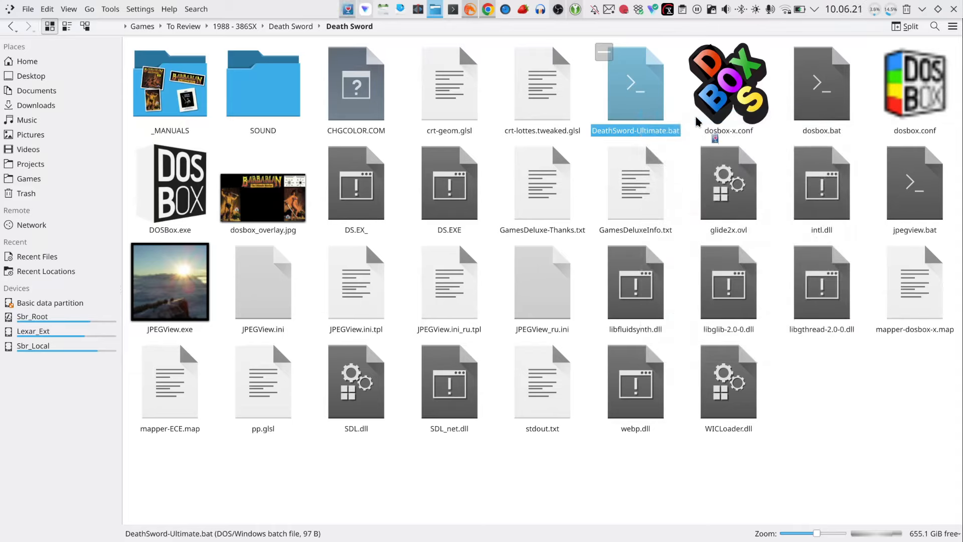
{"action": "double_click", "coordinate": [635, 84]}
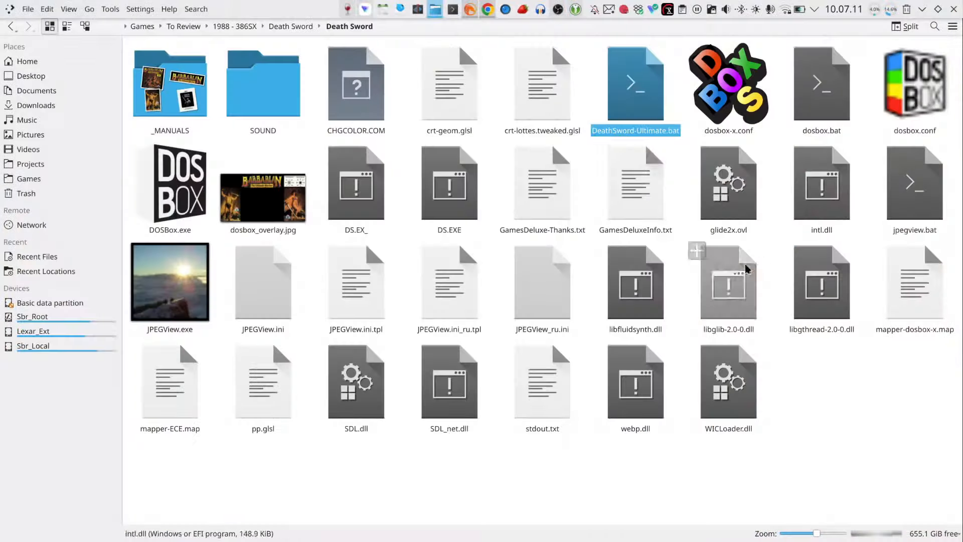
{"action": "double_click", "coordinate": [635, 89]}
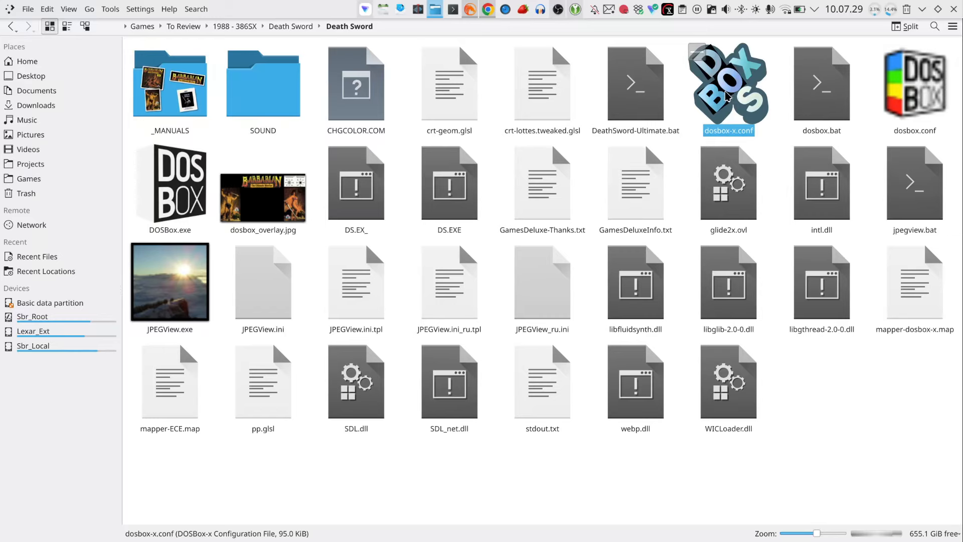
Launch Death Sword via dosbox-x.conf so its Game #1 / Game #2 title screen appears in DOSBox-X
{"action": "right_click", "coordinate": [729, 87]}
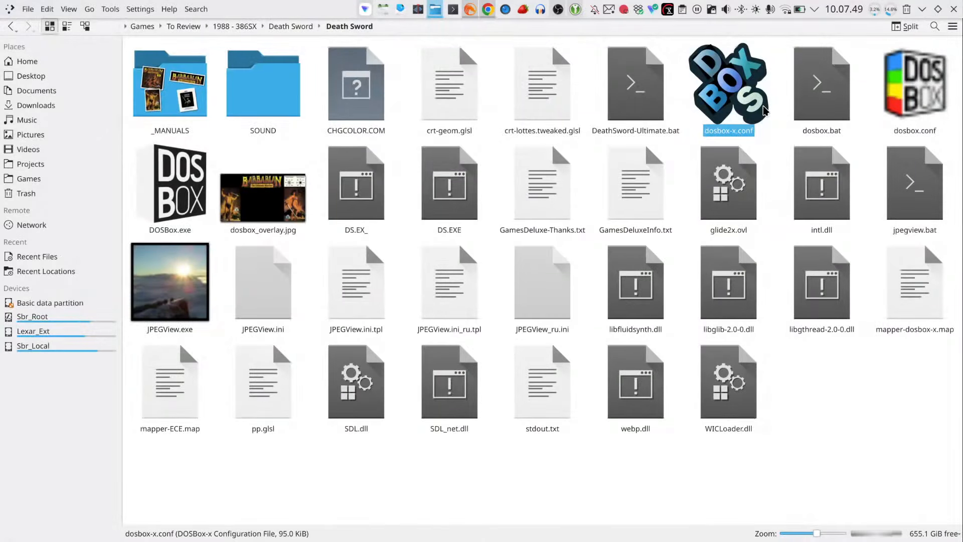
{"action": "mouse_move", "coordinate": [709, 113]}
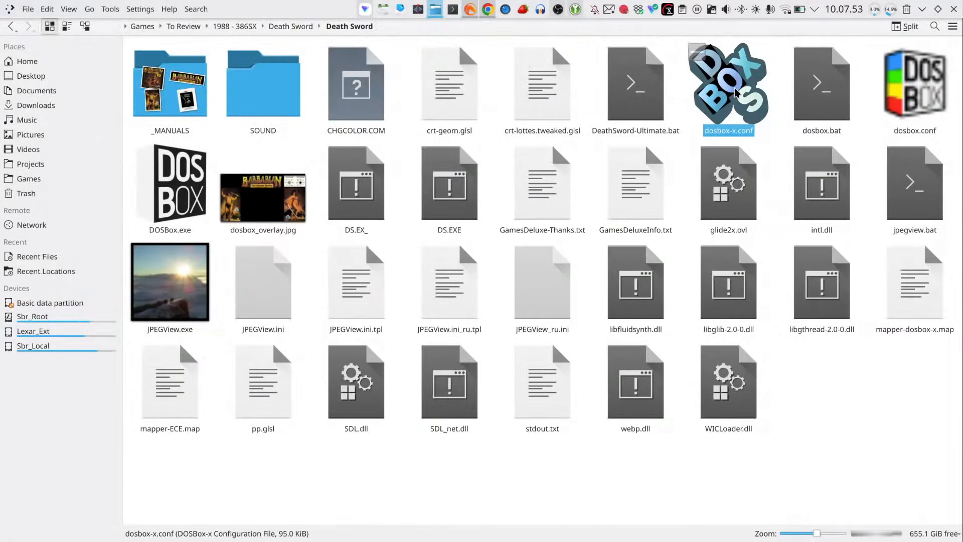
{"action": "double_click", "coordinate": [728, 84]}
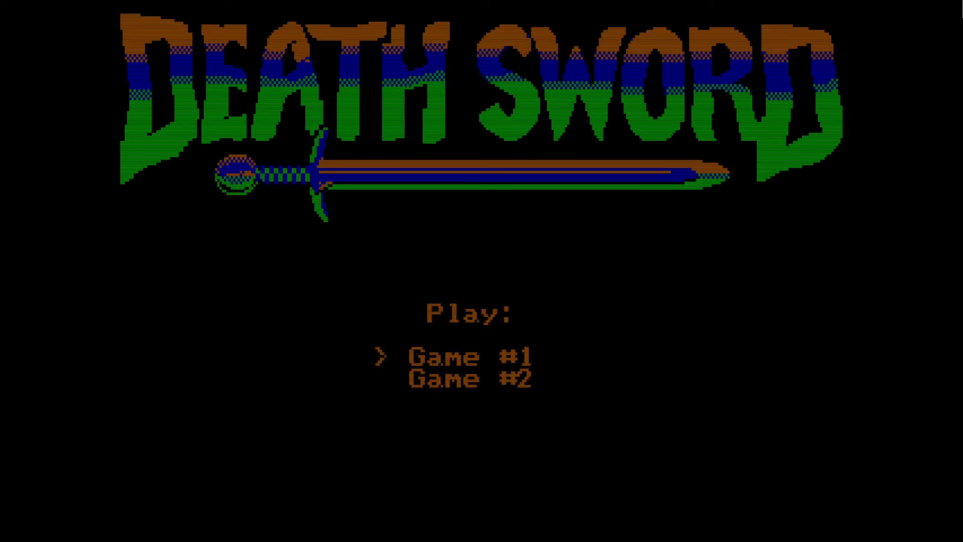
Begin a one-player throne-room fight between the two barbarians, then pause it mid-battle with P
{"action": "key", "text": "Down"}
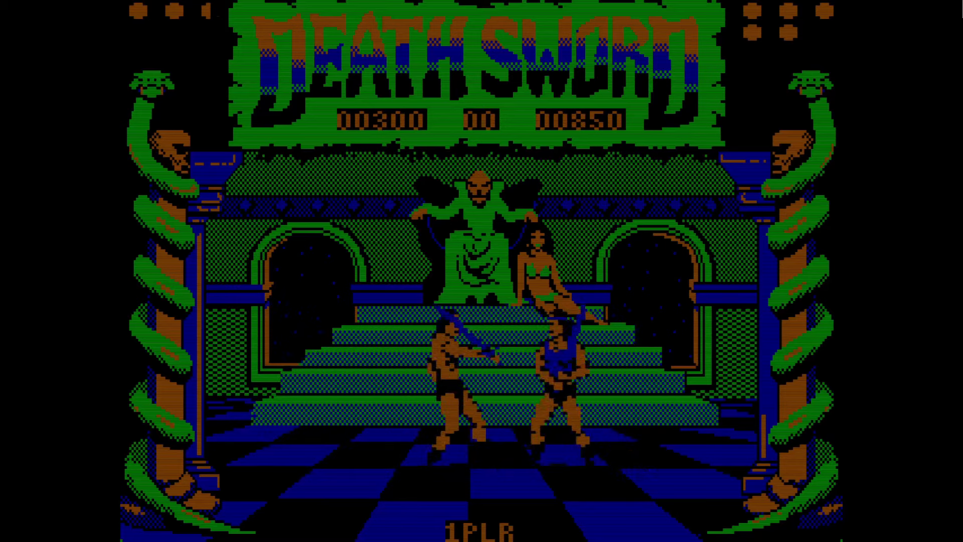
{"action": "key", "text": "p"}
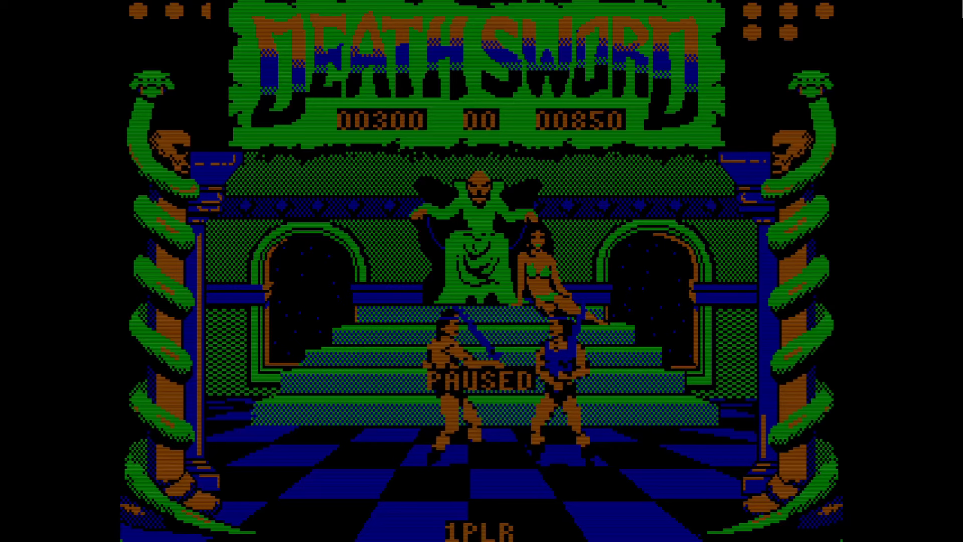